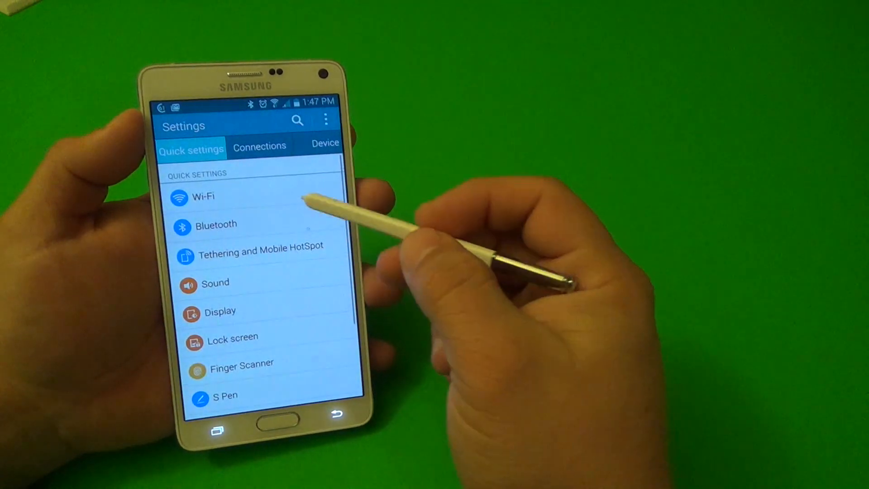
Step: Reach the S Pen settings and its Direct pen input options from the Settings list
scroll(down, 3)
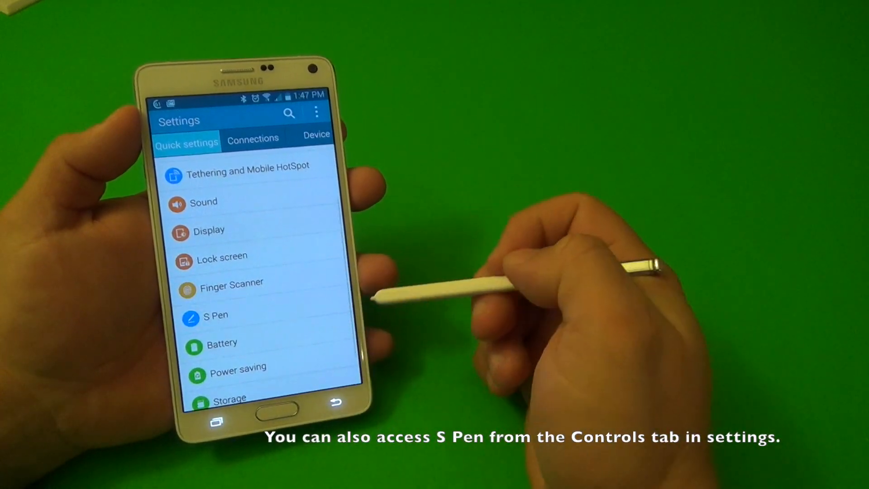
click(214, 315)
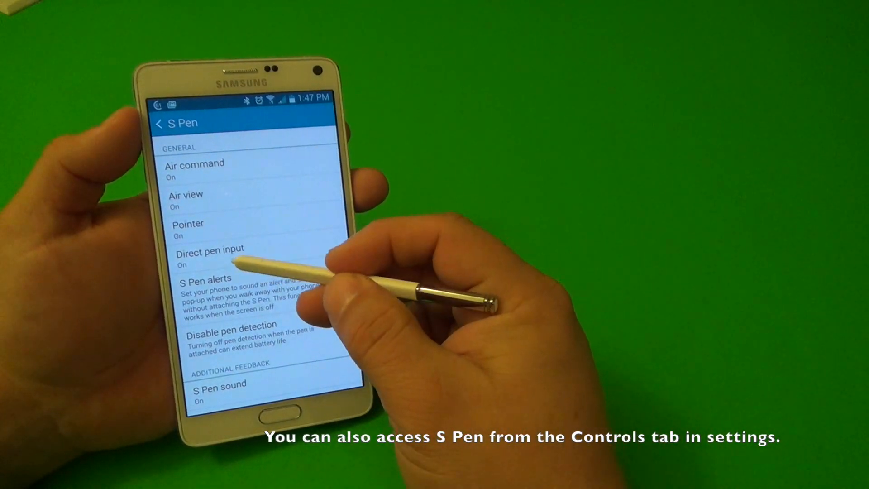
click(209, 249)
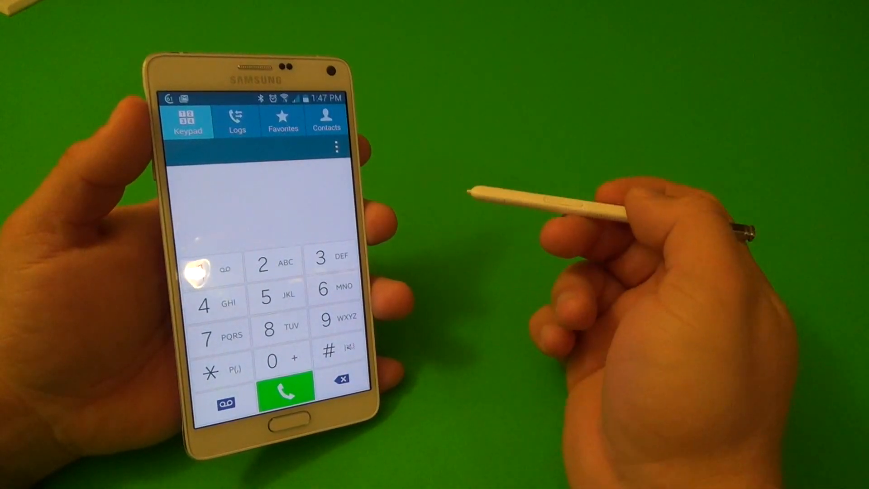
click(206, 269)
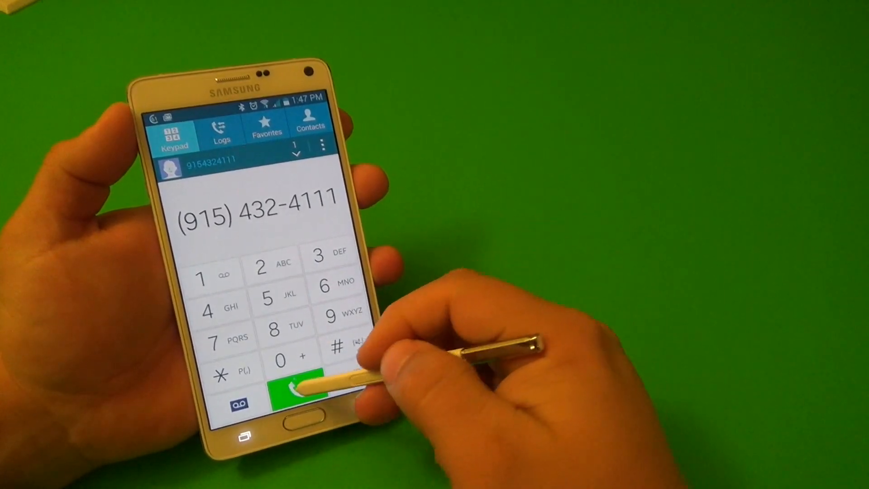
click(293, 386)
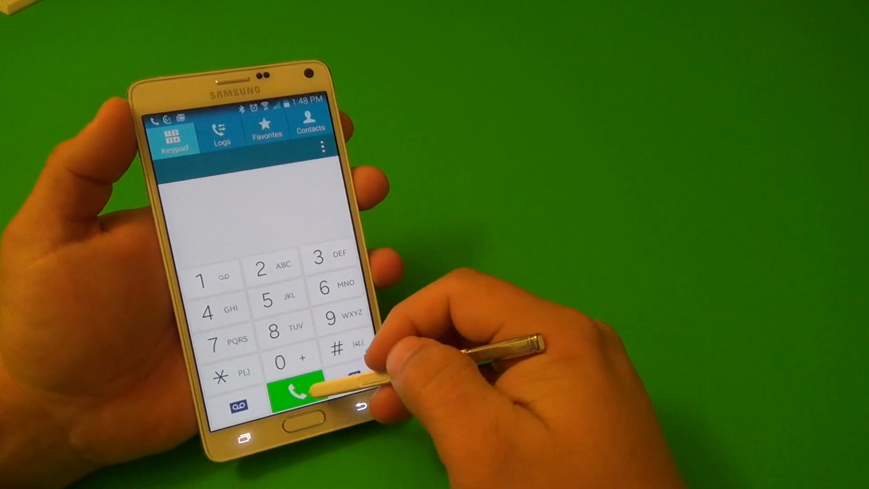
click(292, 386)
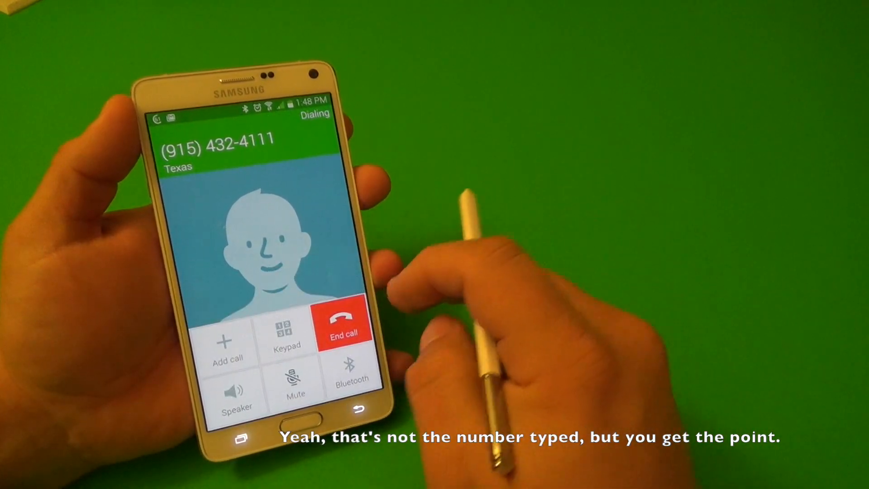
click(343, 326)
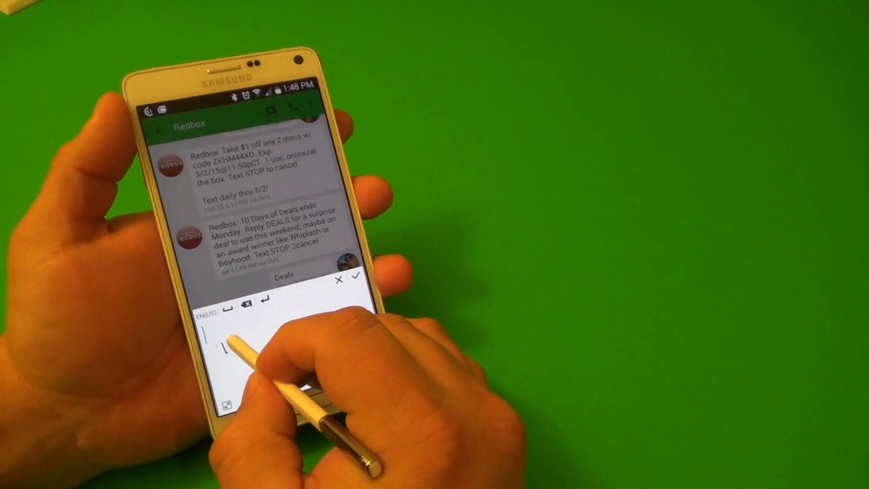
Step: Handwrite the reply 'This is my lucky Day' in the Redbox conversation's pad
text(This)
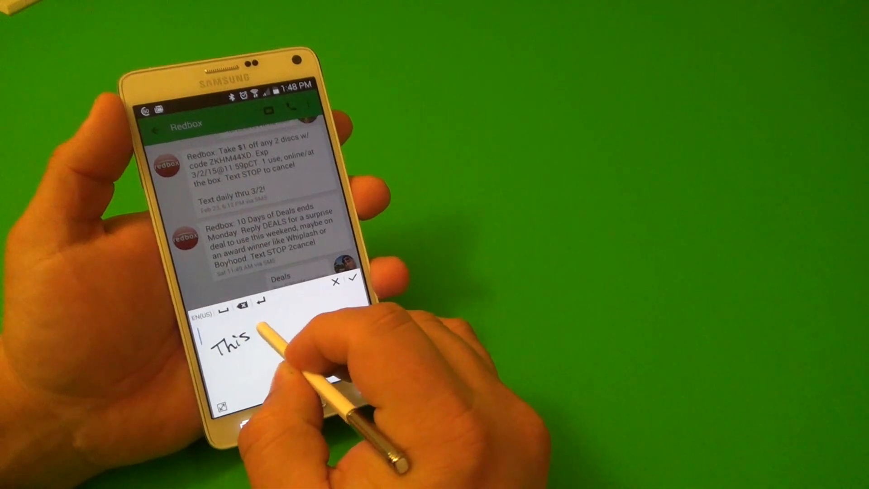
text(is is my)
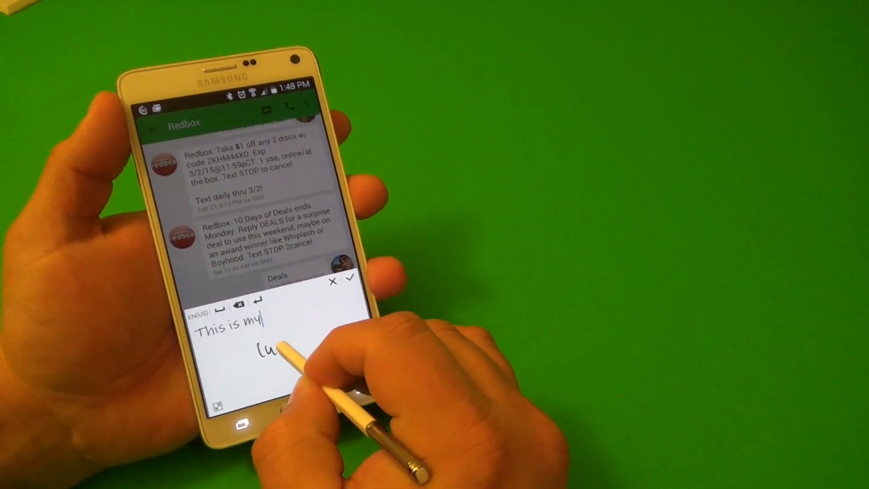
text(lucky Day !)
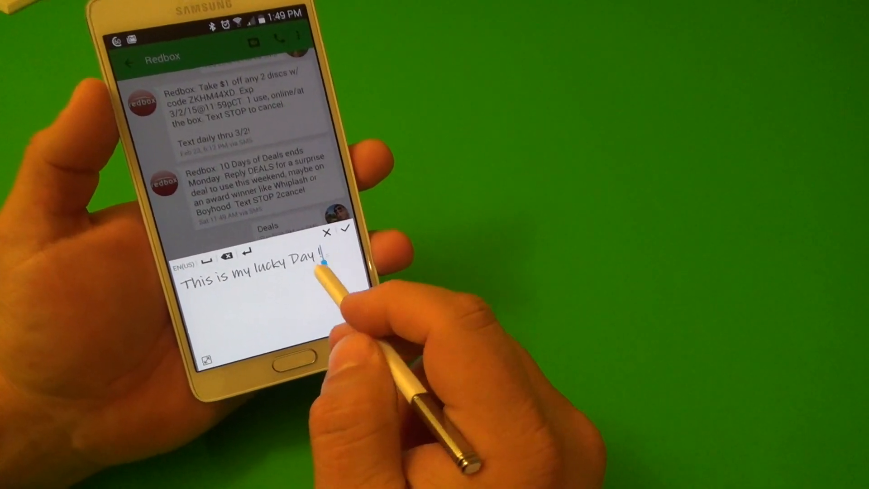
Step: Strike out 'Day', write 'Fay' instead, and confirm so the draft reads 'This is my lucky Fay'
drag(300, 253, 329, 252)
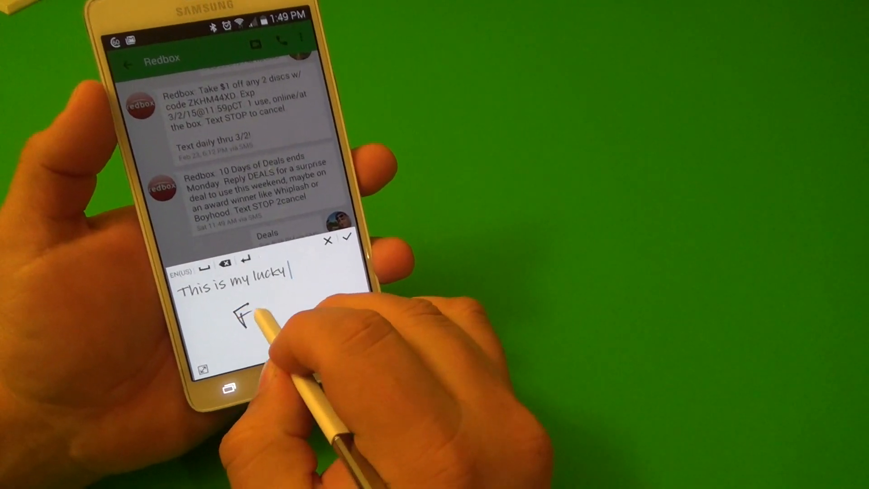
text(Fay)
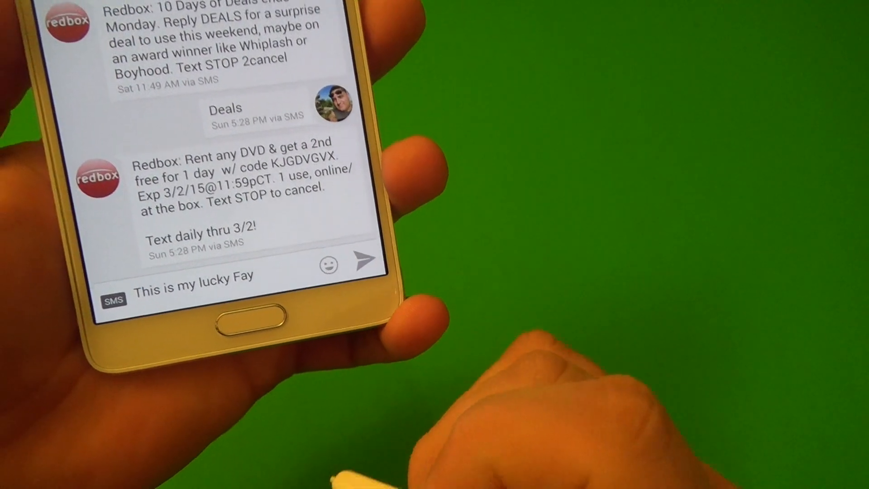
click(366, 258)
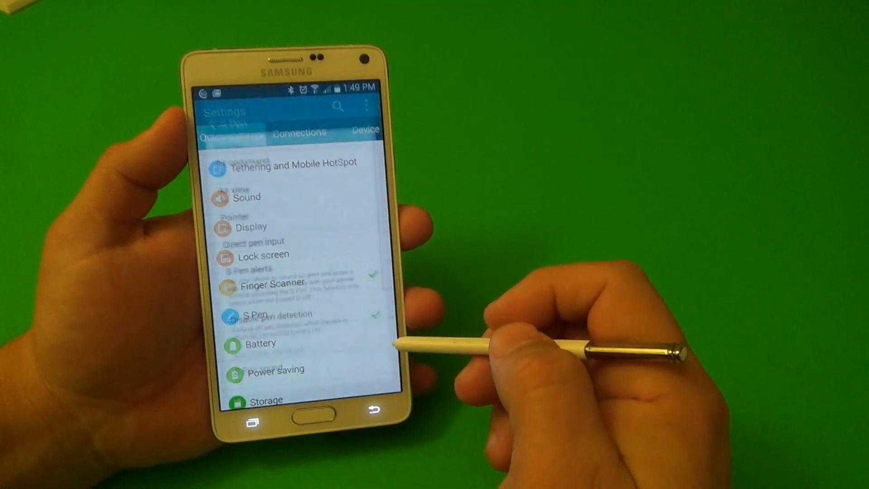
Step: View the Direct pen input page with its ON switch and Text suggestion option
click(258, 240)
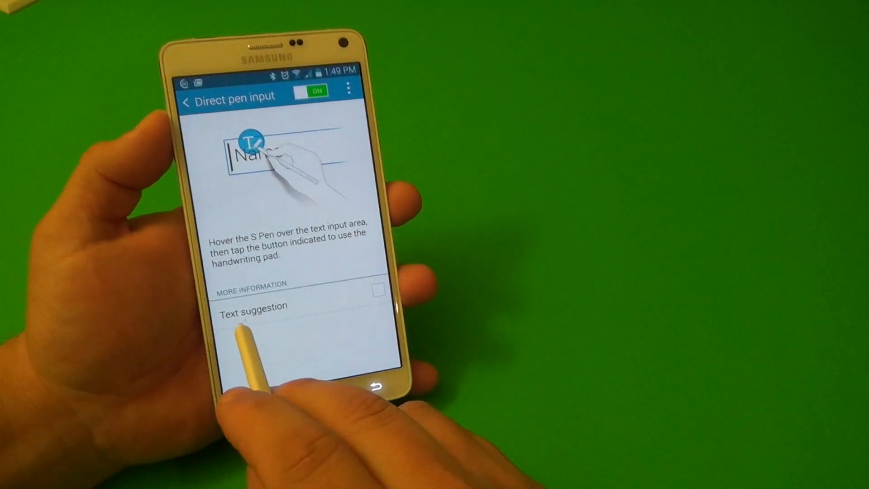
click(376, 293)
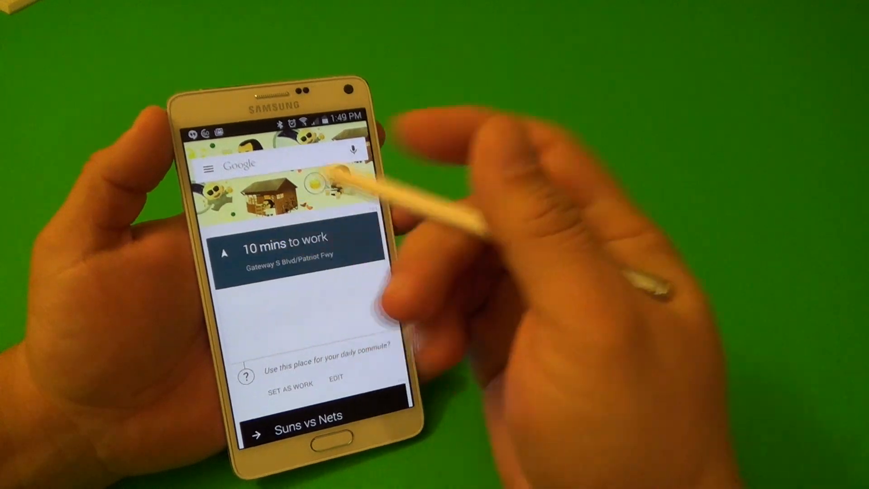
Step: Handwrite the query 'who is the President of USA', get Barack Obama results, and reopen the query
click(288, 162)
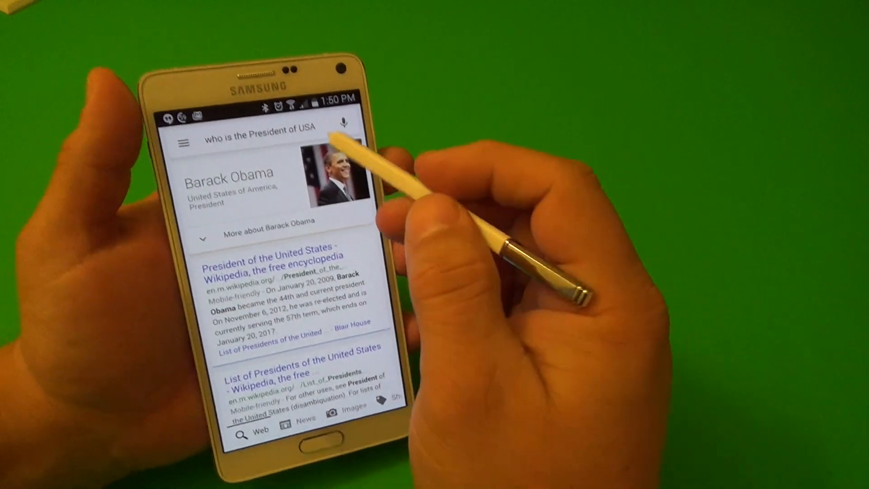
click(261, 133)
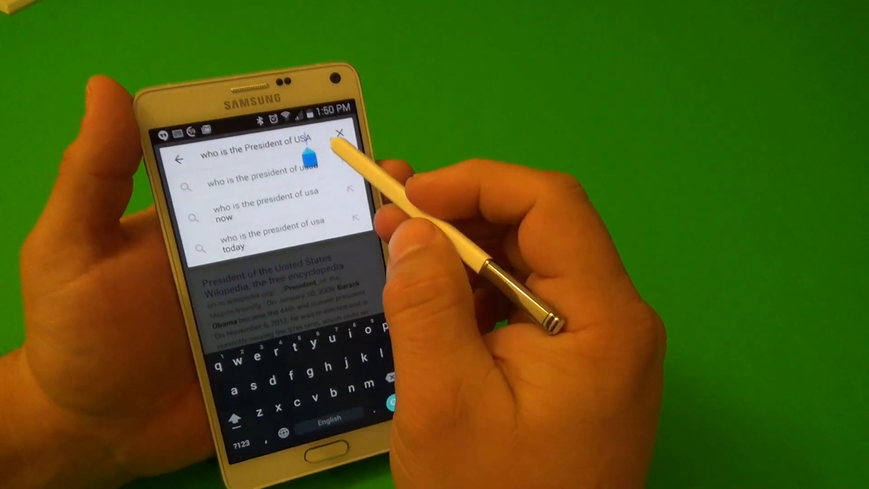